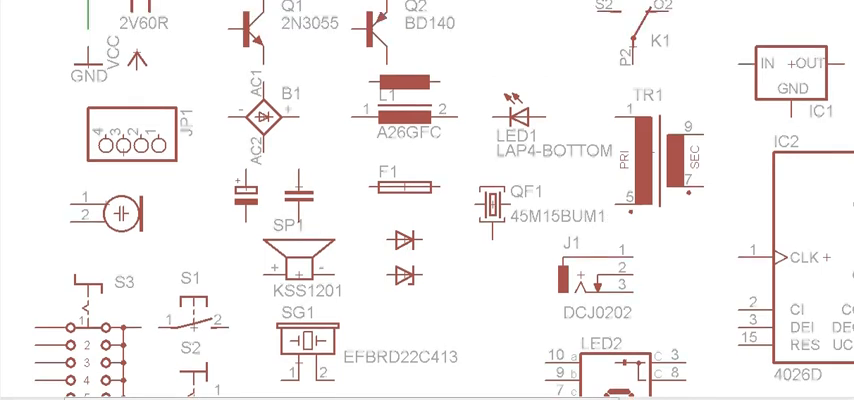
# Rotate the 4026D counter IC2 90° and set it down beside the transformer.
pyautogui.scroll(3)
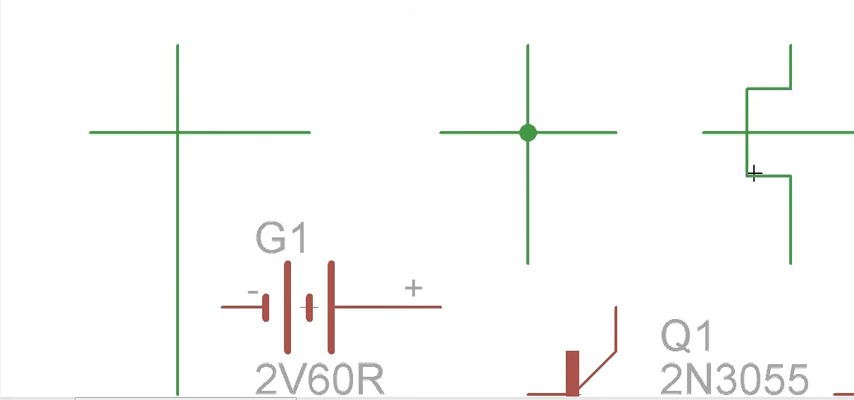
pyautogui.moveTo(773, 170)
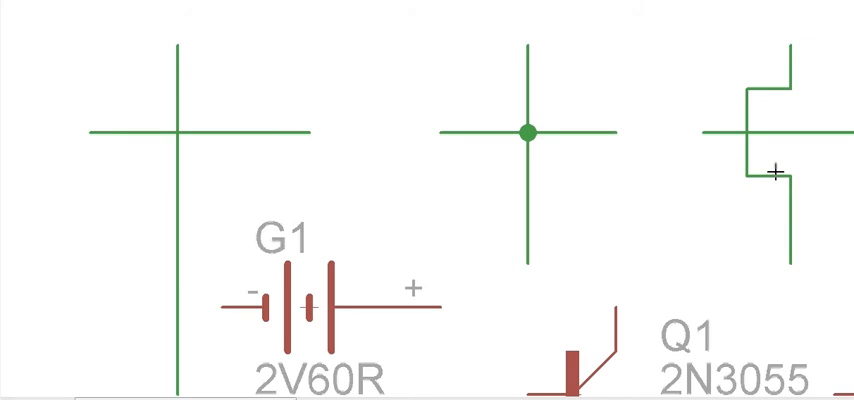
pyautogui.moveTo(562, 184)
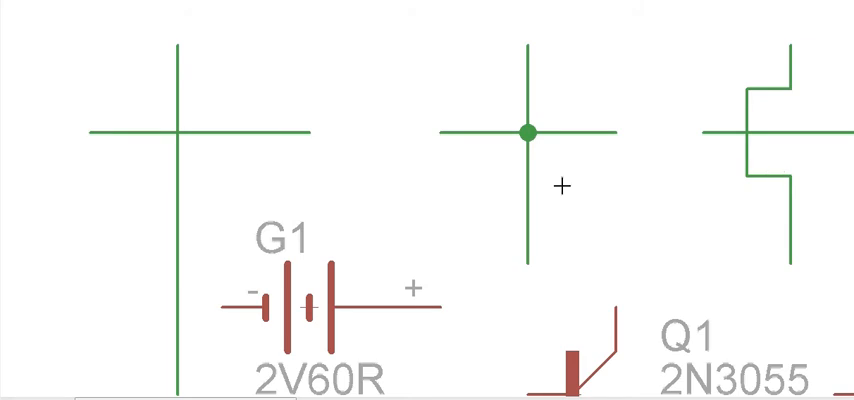
pyautogui.moveTo(157, 20)
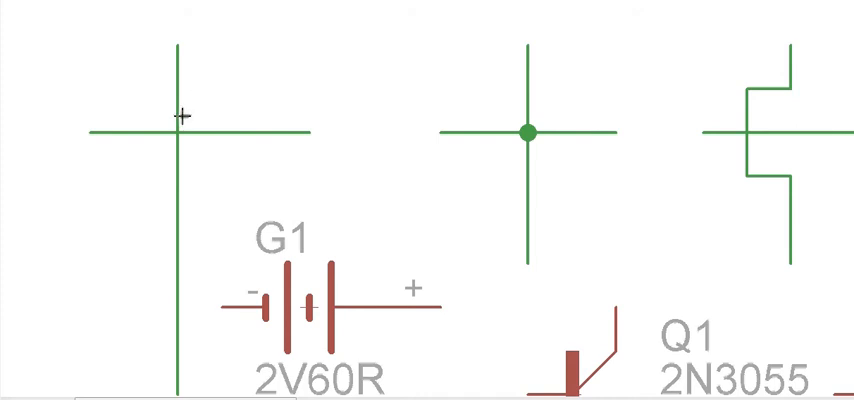
pyautogui.moveTo(175, 138)
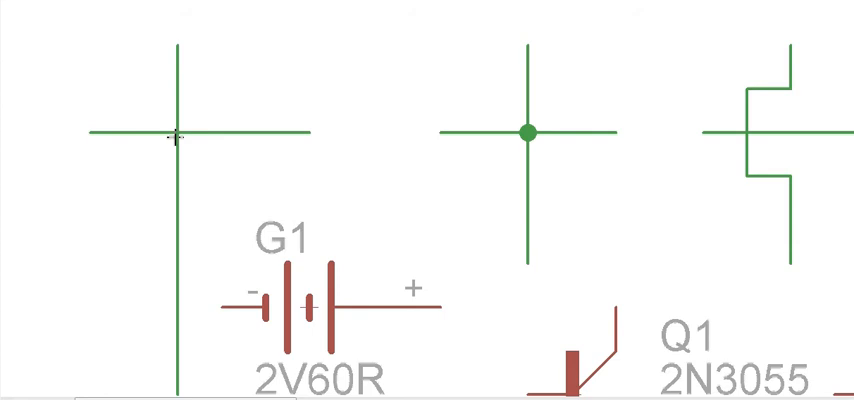
pyautogui.moveTo(175, 133)
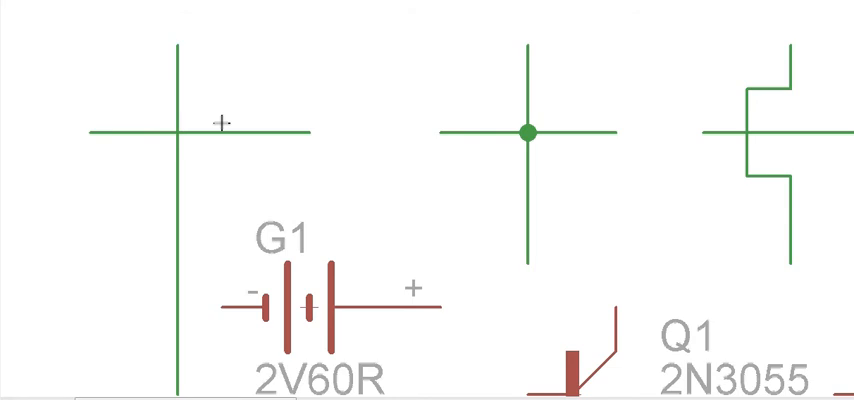
pyautogui.moveTo(540, 128)
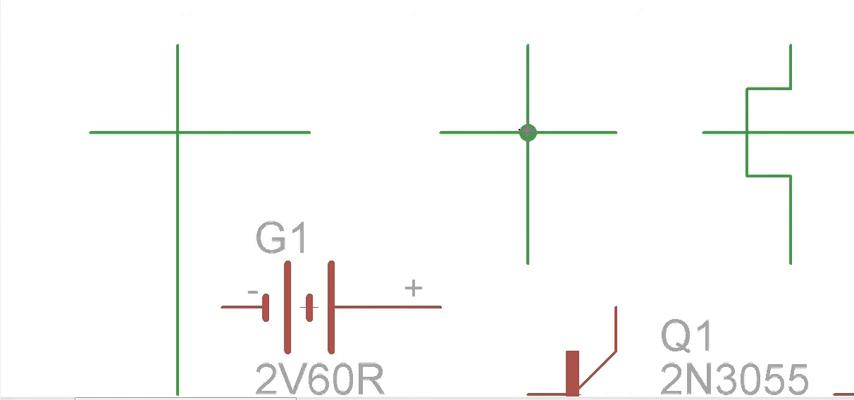
pyautogui.moveTo(516, 130)
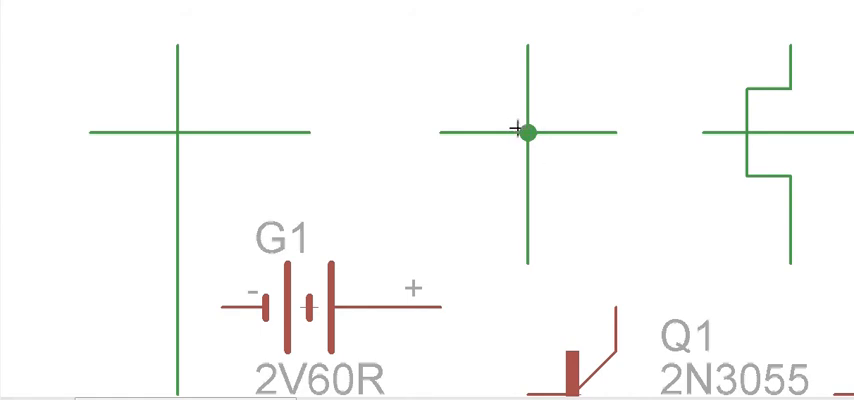
pyautogui.moveTo(543, 128)
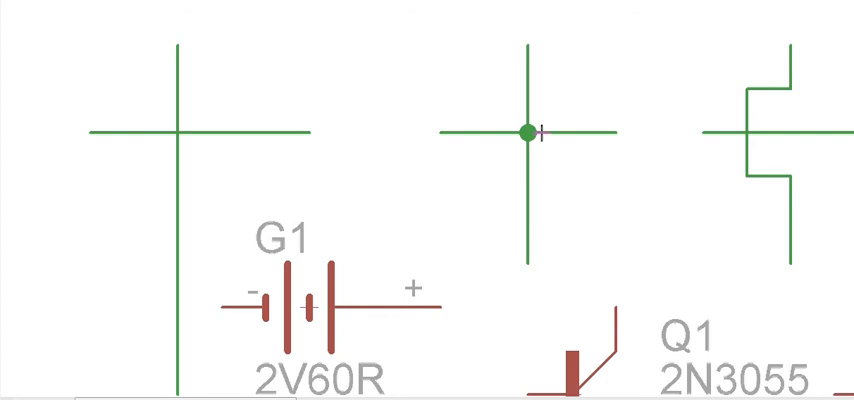
pyautogui.moveTo(751, 93)
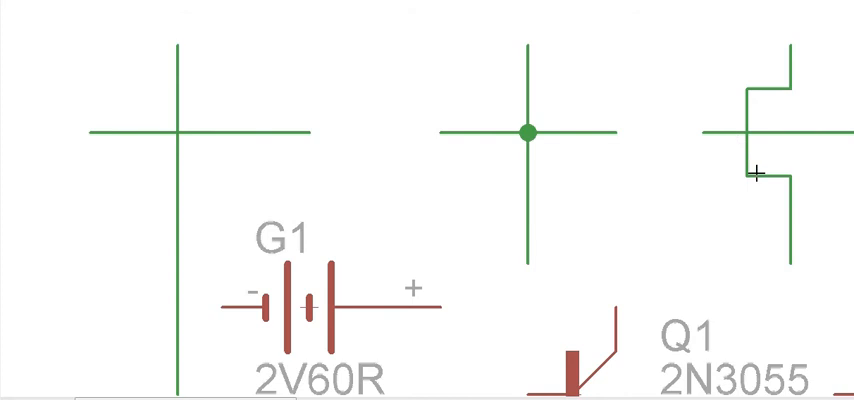
pyautogui.moveTo(433, 181)
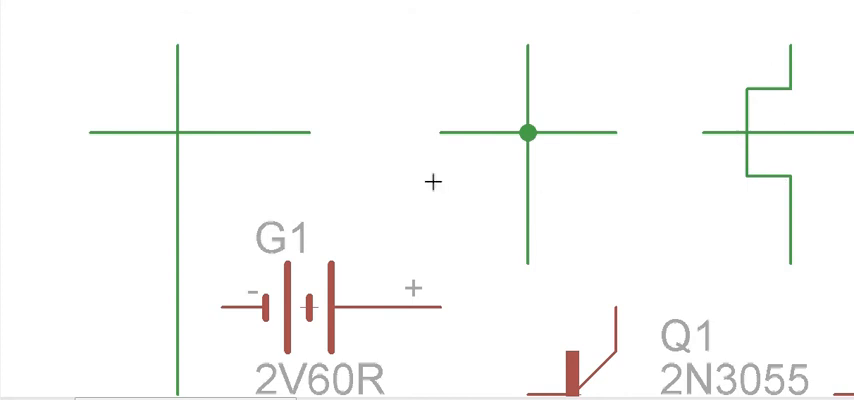
pyautogui.moveTo(557, 128)
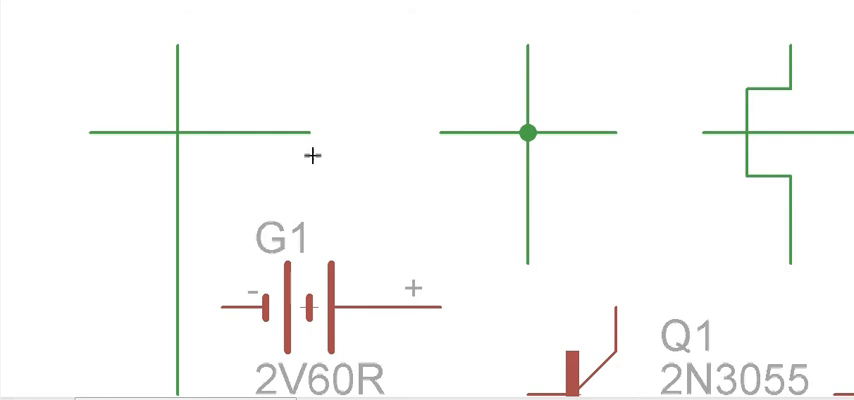
pyautogui.moveTo(264, 123)
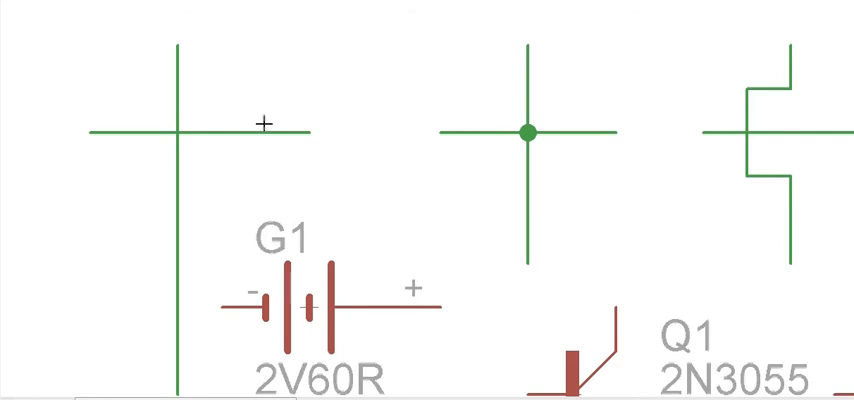
pyautogui.moveTo(180, 165)
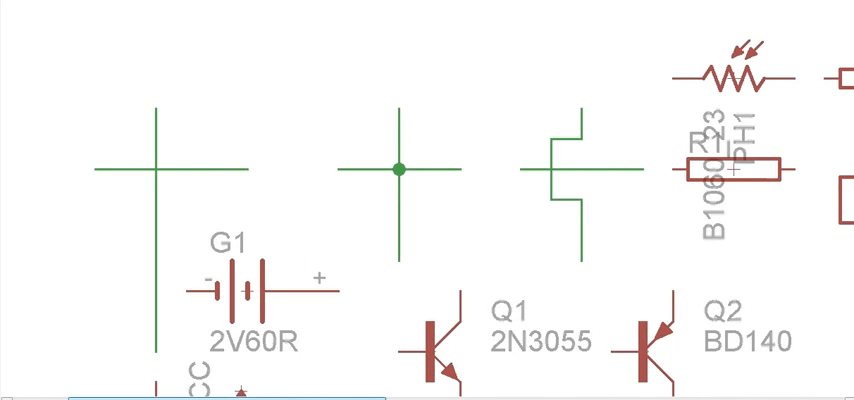
pyautogui.scroll(-3)
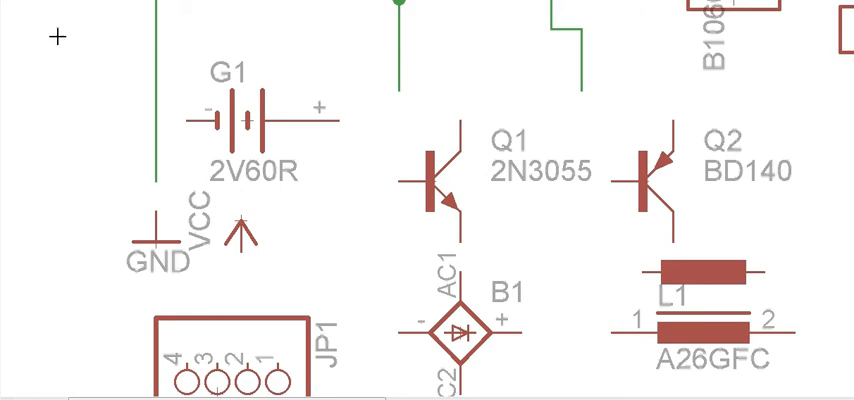
pyautogui.moveTo(118, 106)
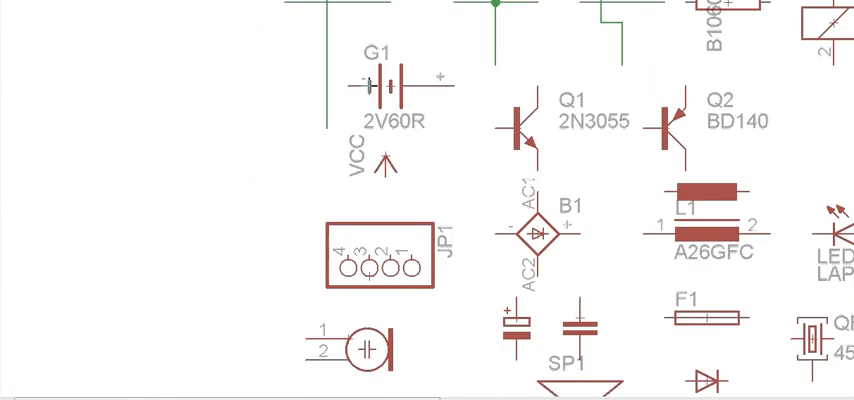
pyautogui.moveTo(322, 92)
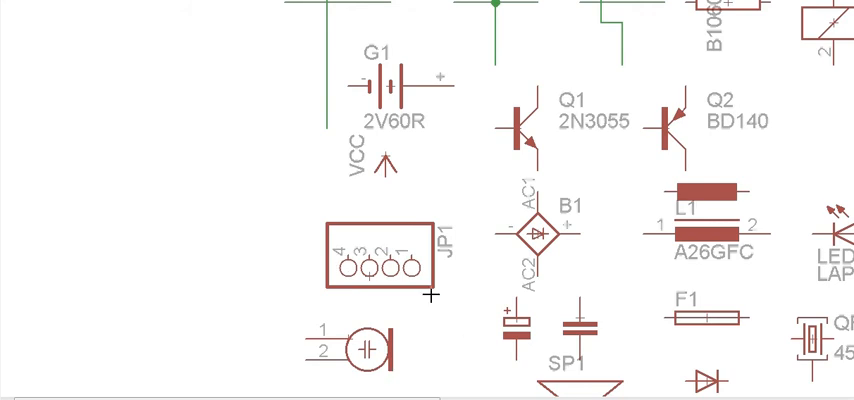
pyautogui.hscroll(3)
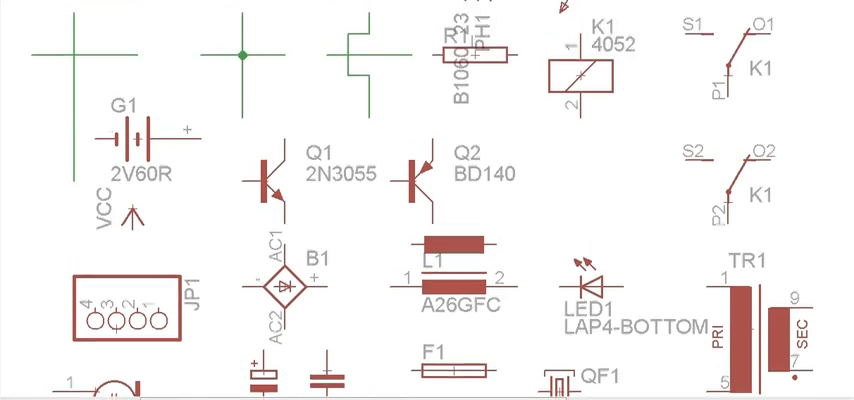
pyautogui.scroll(-3)
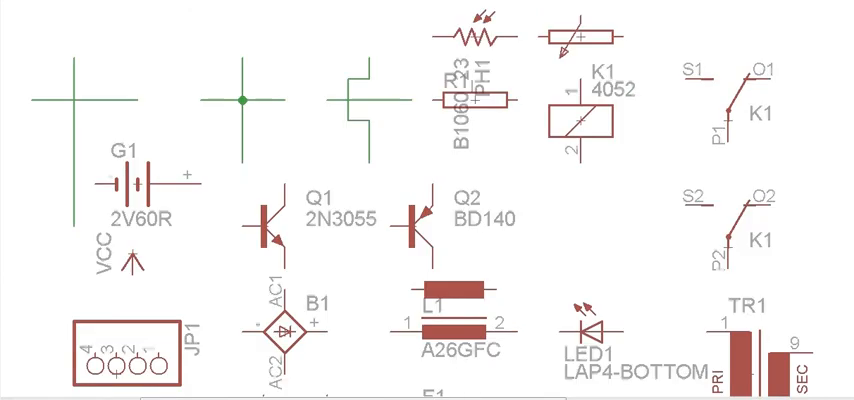
pyautogui.scroll(-3)
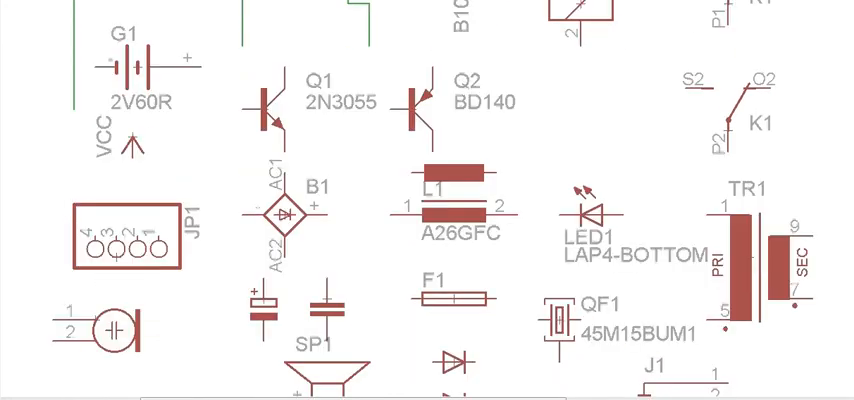
pyautogui.scroll(-3)
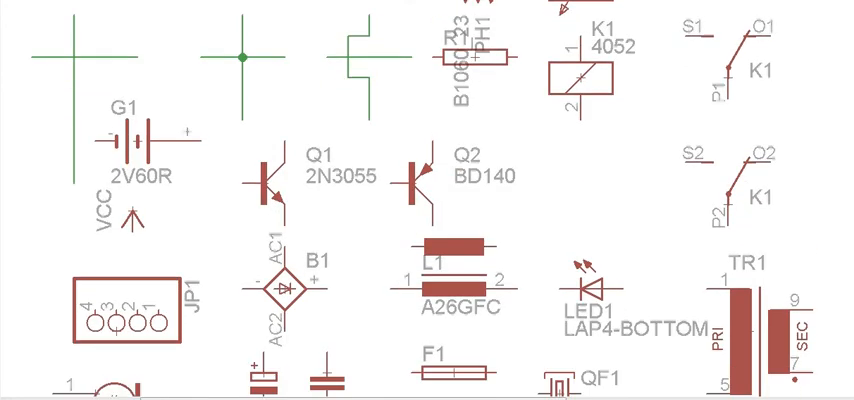
pyautogui.scroll(-3)
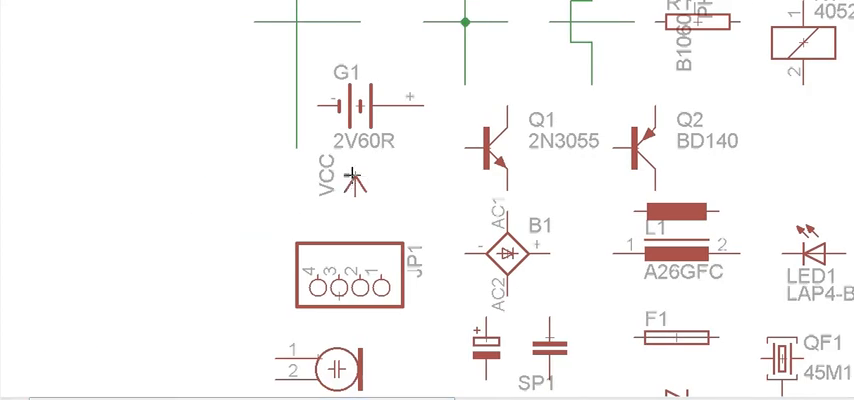
pyautogui.moveTo(345, 185)
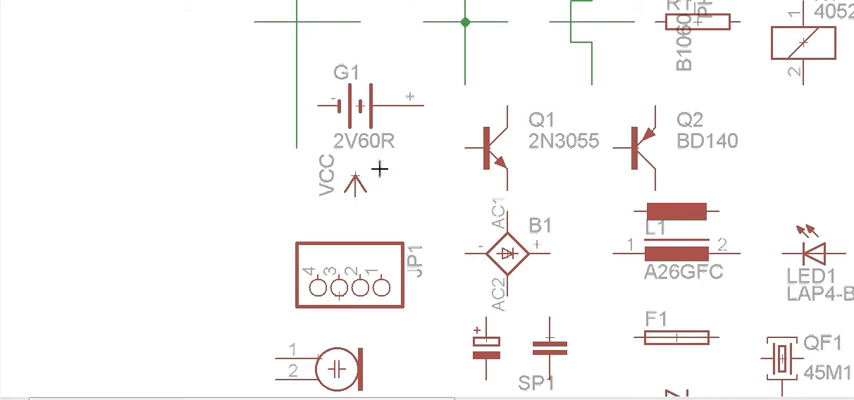
pyautogui.moveTo(418, 280)
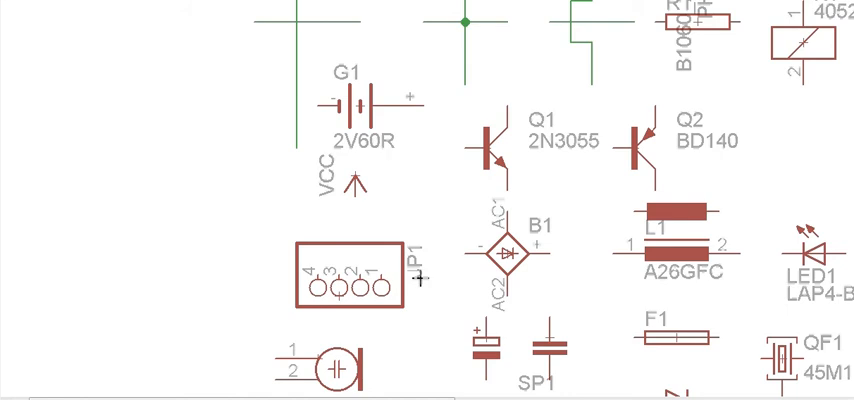
pyautogui.hscroll(3)
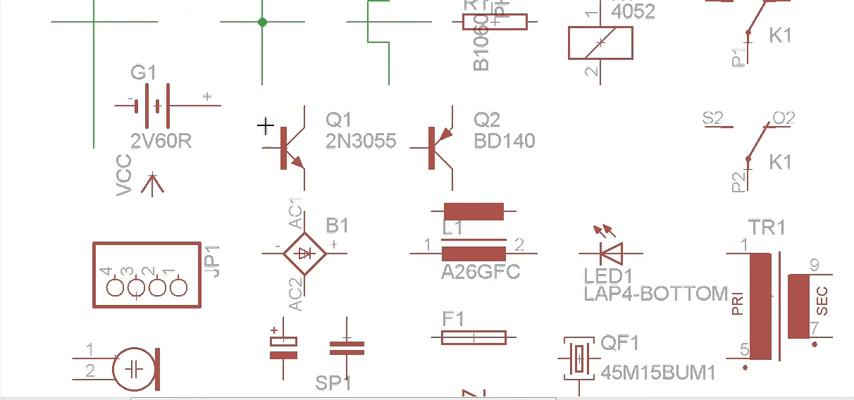
pyautogui.moveTo(258, 103)
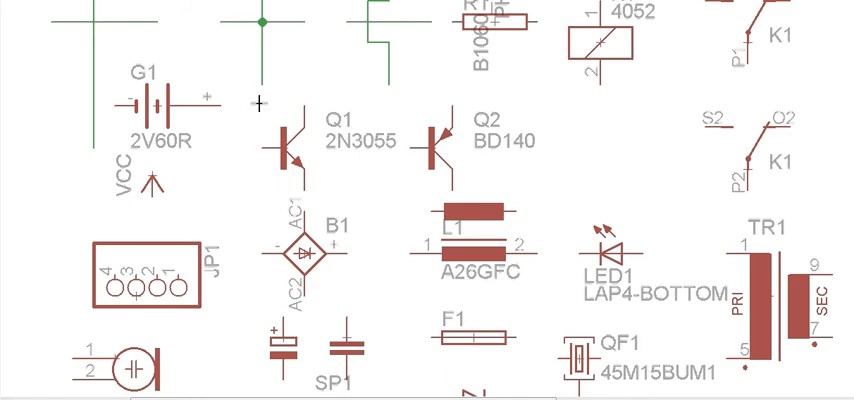
pyautogui.moveTo(295, 199)
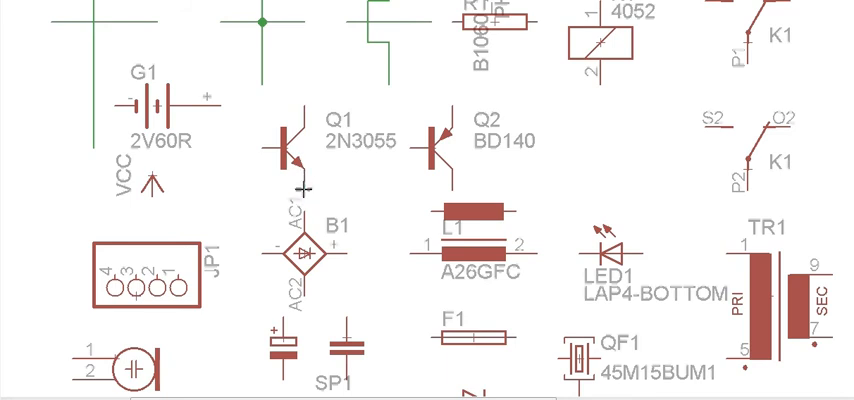
pyautogui.moveTo(315, 255)
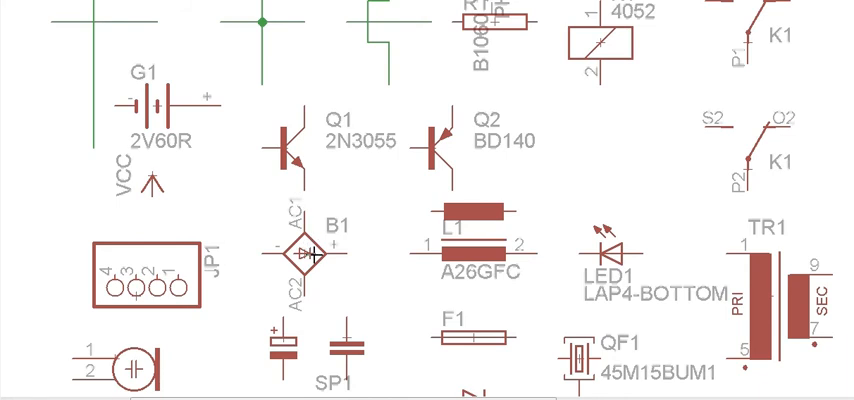
pyautogui.moveTo(448, 122)
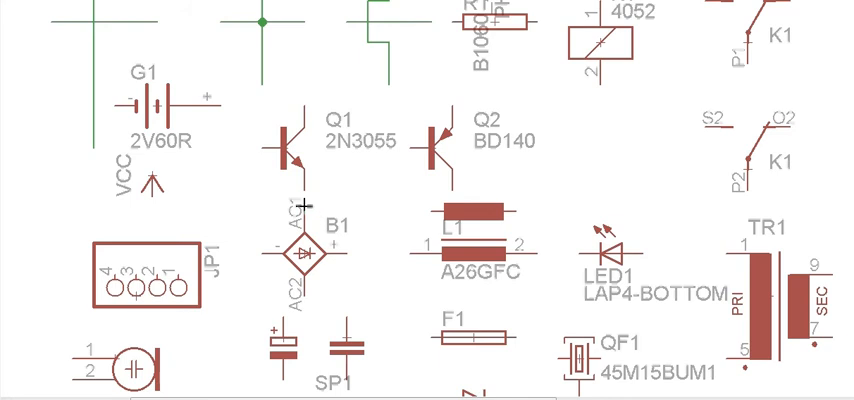
pyautogui.moveTo(806, 185)
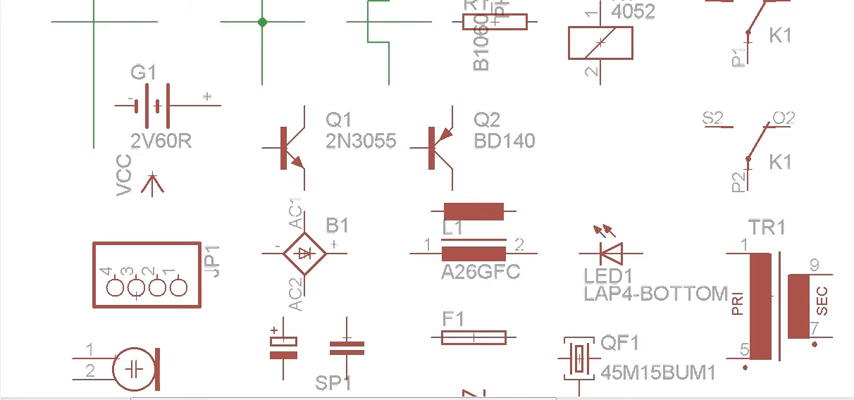
pyautogui.scroll(-3)
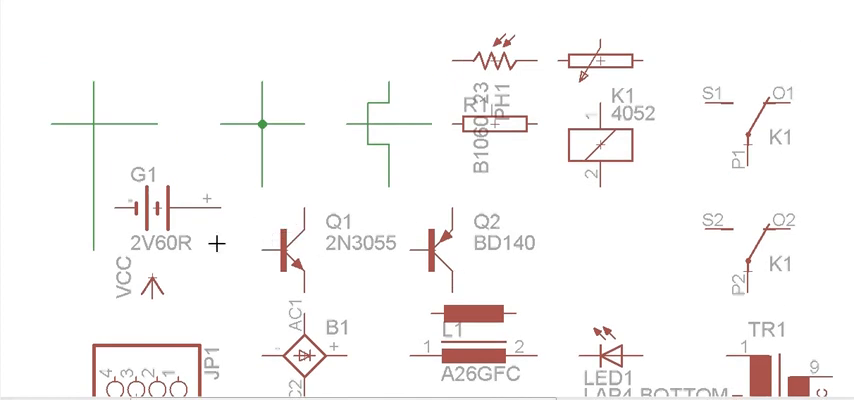
pyautogui.moveTo(263, 253)
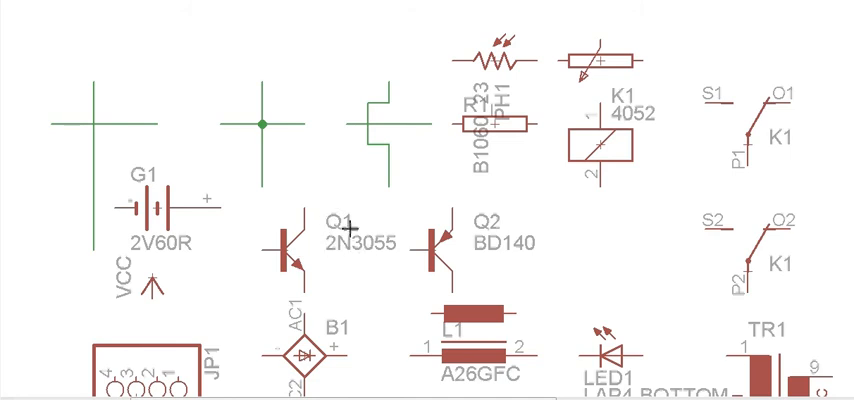
pyautogui.moveTo(298, 212)
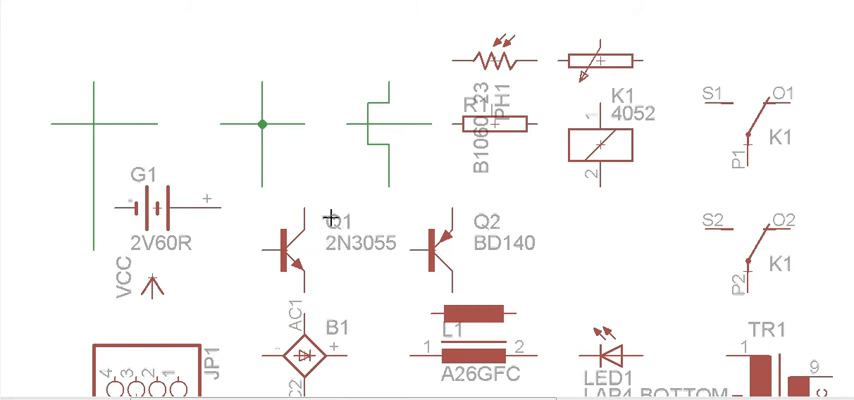
pyautogui.moveTo(332, 222)
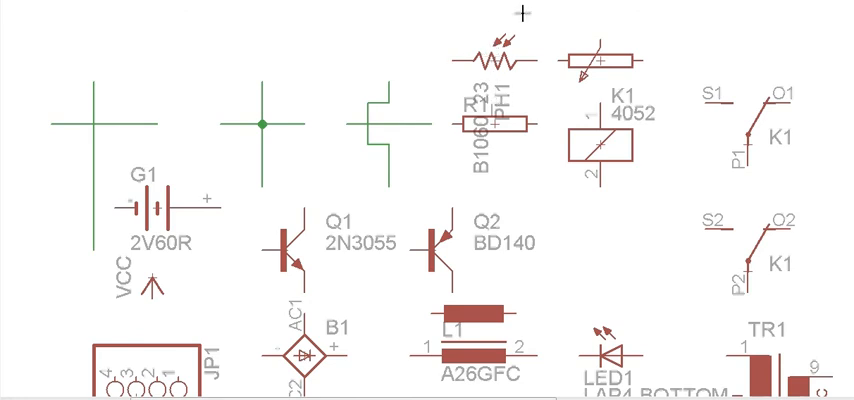
pyautogui.moveTo(505, 51)
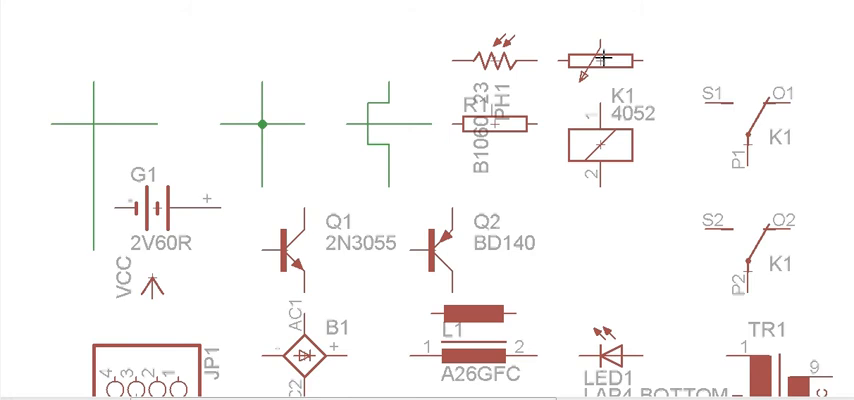
pyautogui.moveTo(461, 186)
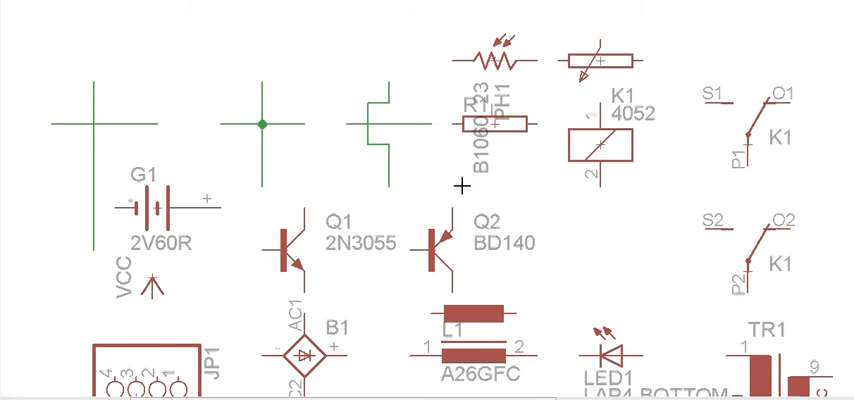
pyautogui.moveTo(600, 30)
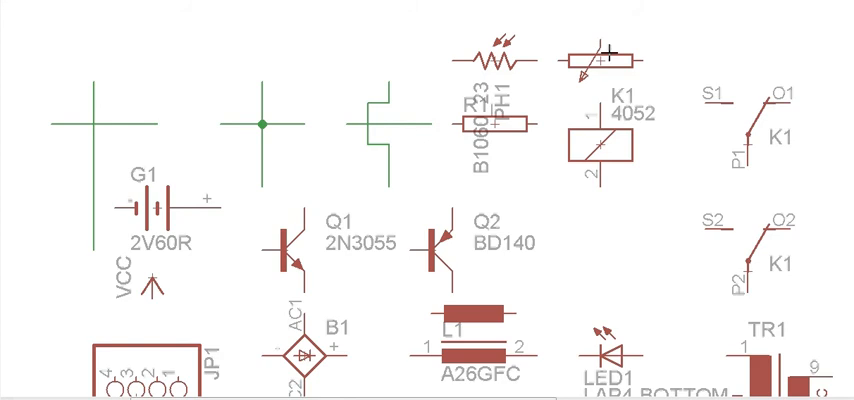
pyautogui.moveTo(622, 95)
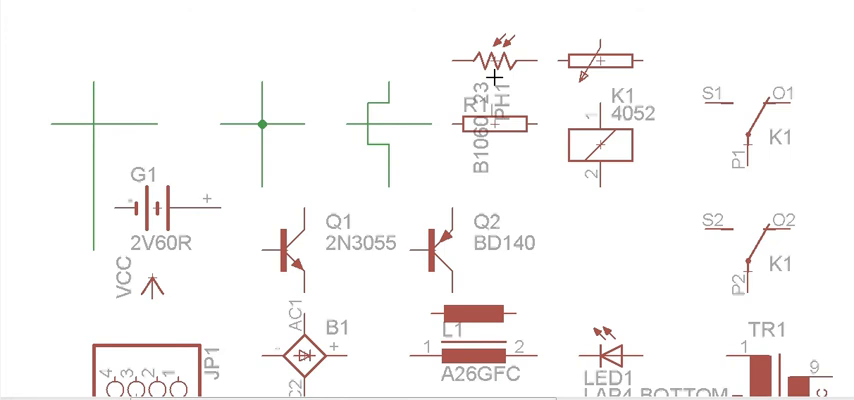
pyautogui.moveTo(499, 73)
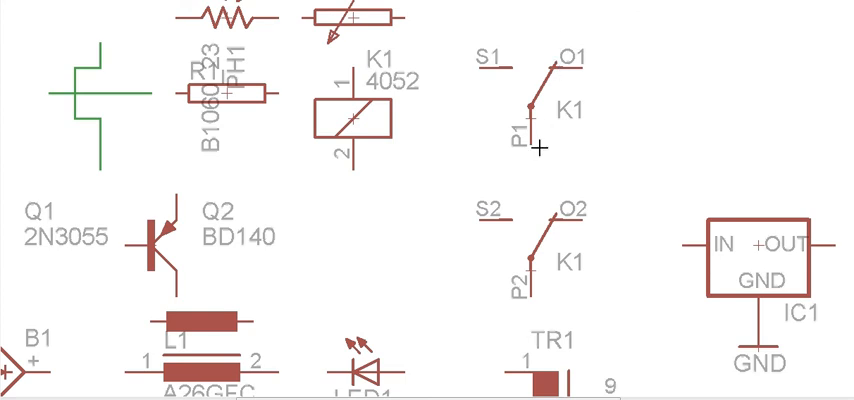
pyautogui.moveTo(530, 305)
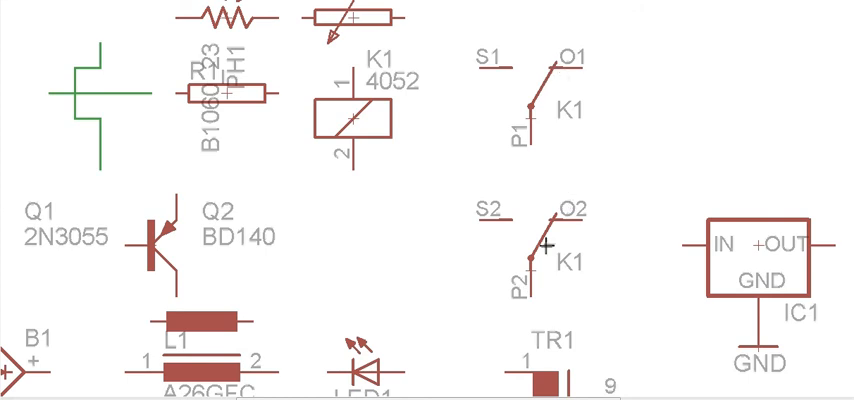
pyautogui.moveTo(350, 108)
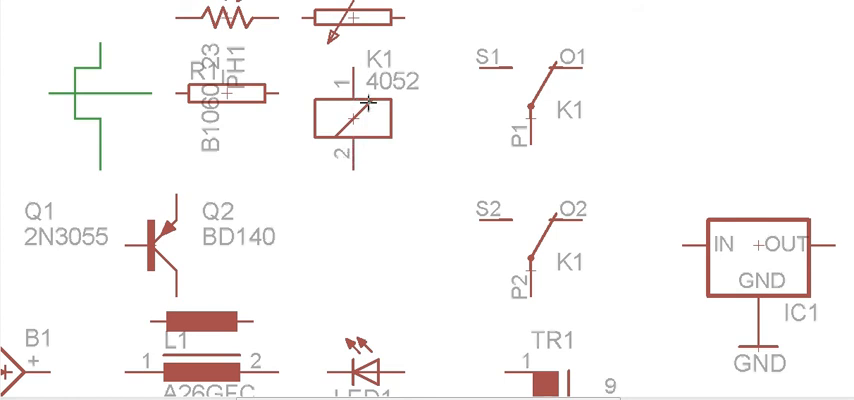
pyautogui.moveTo(357, 153)
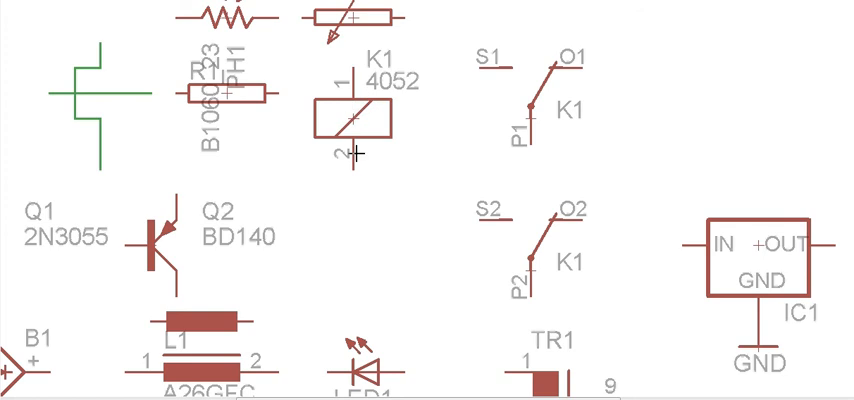
pyautogui.moveTo(537, 77)
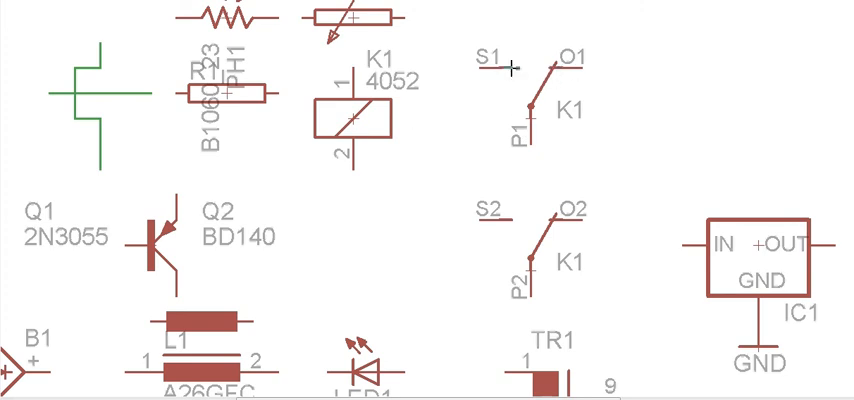
pyautogui.moveTo(527, 216)
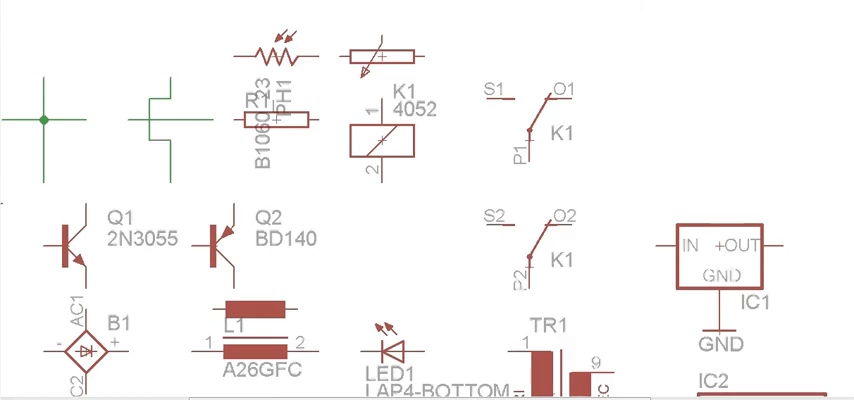
pyautogui.scroll(-3)
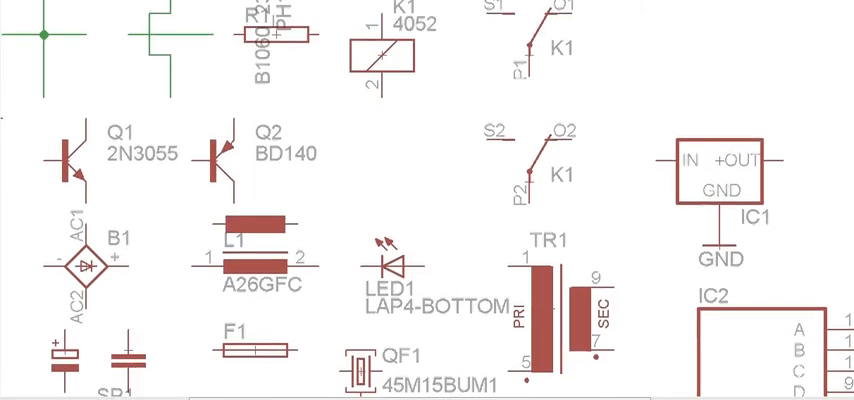
pyautogui.scroll(-3)
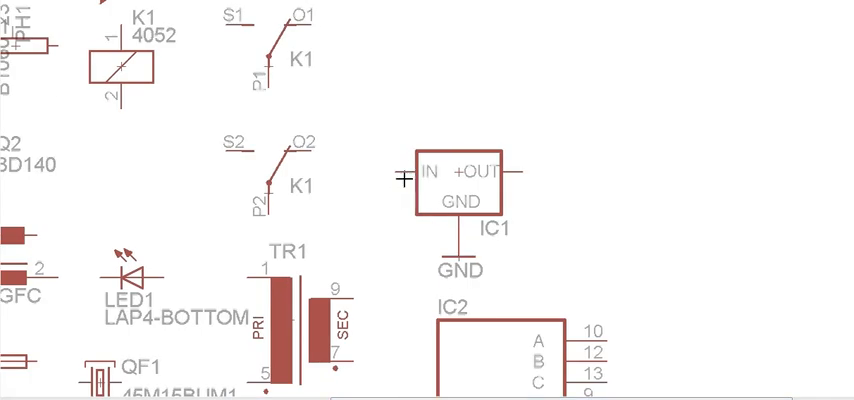
pyautogui.moveTo(423, 185)
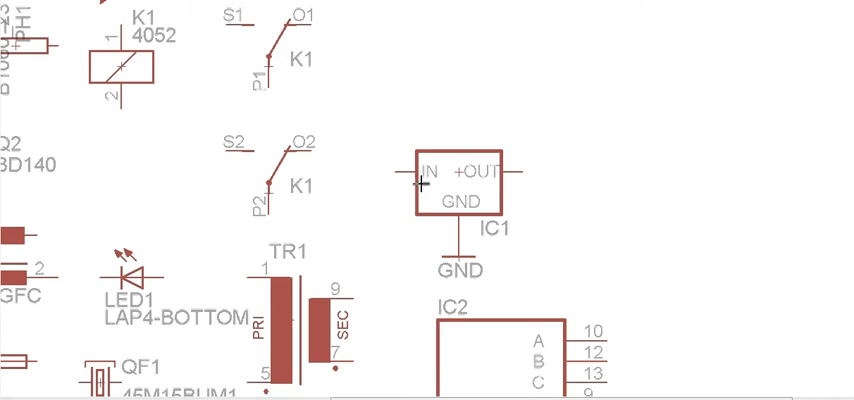
pyautogui.moveTo(447, 205)
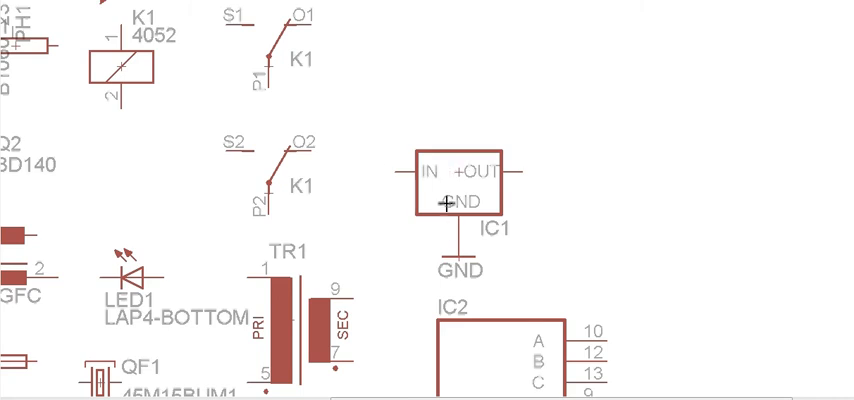
pyautogui.moveTo(452, 231)
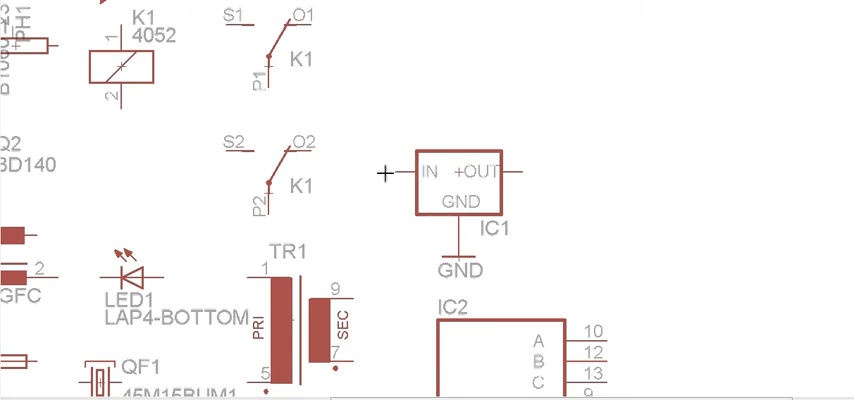
pyautogui.moveTo(497, 170)
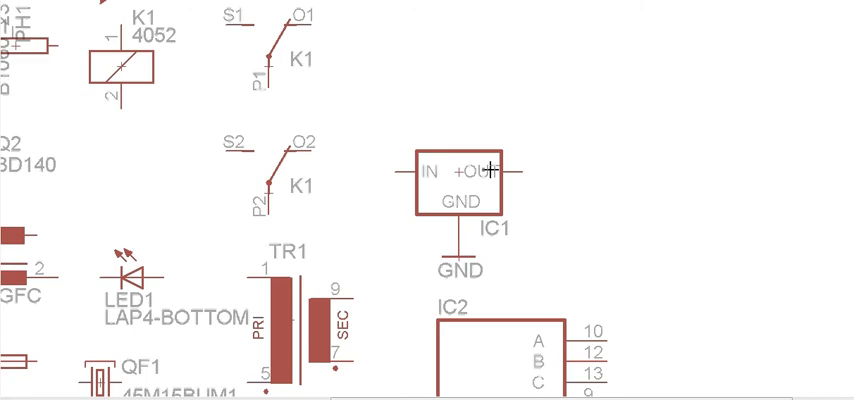
pyautogui.moveTo(401, 380)
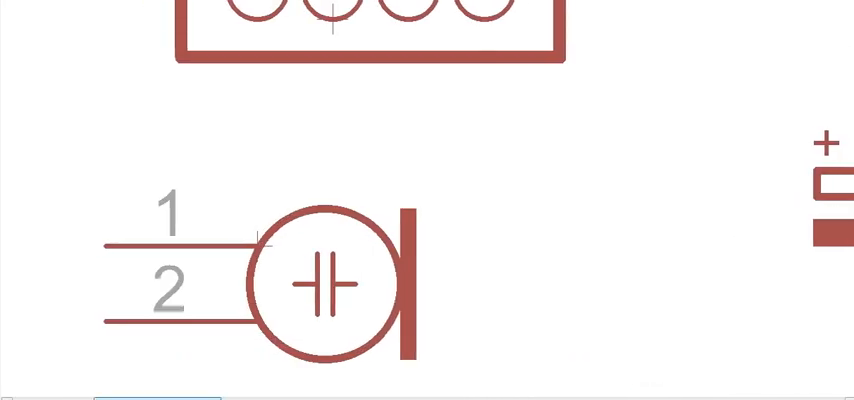
pyautogui.scroll(-3)
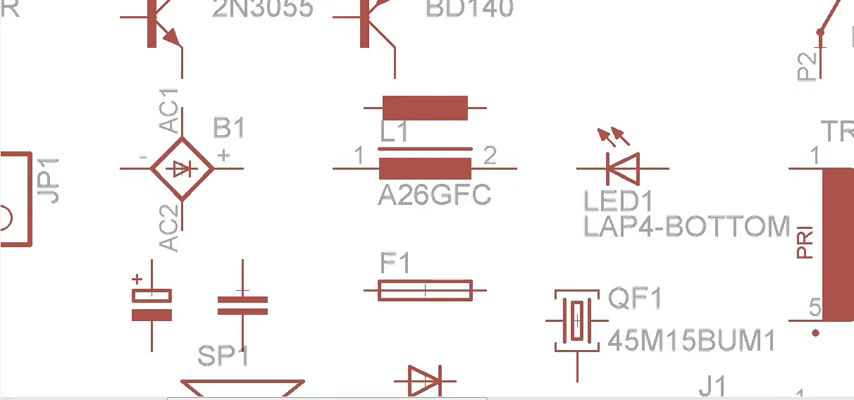
pyautogui.scroll(-3)
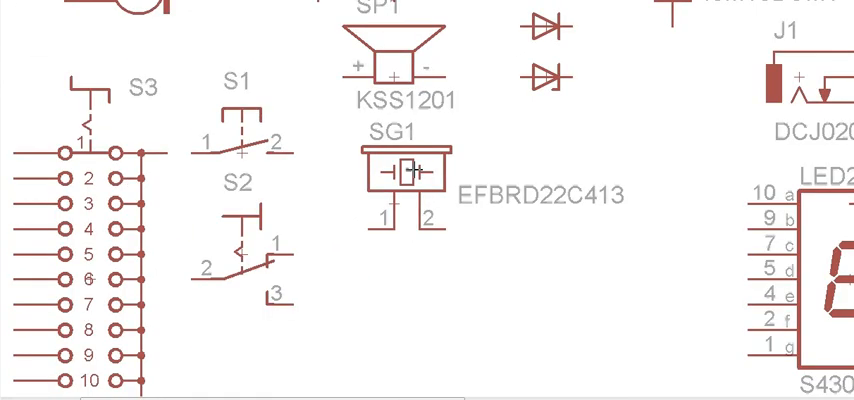
pyautogui.scroll(-3)
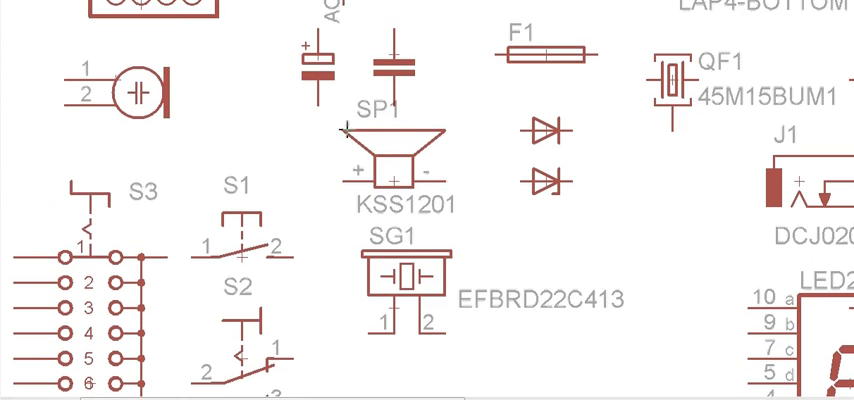
pyautogui.moveTo(378, 73)
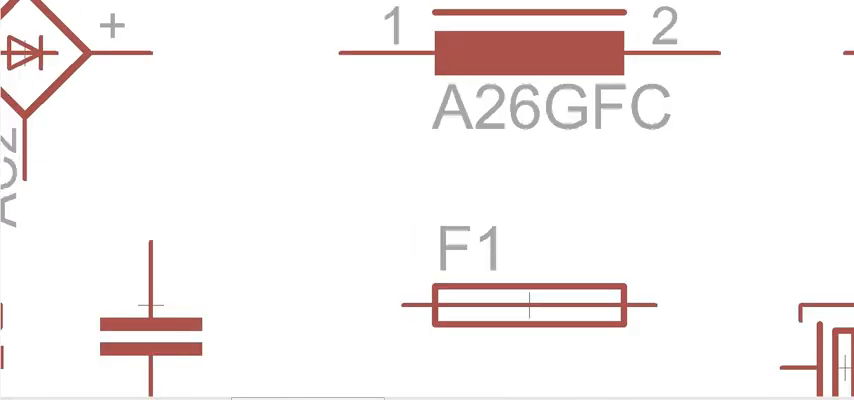
pyautogui.moveTo(404, 301)
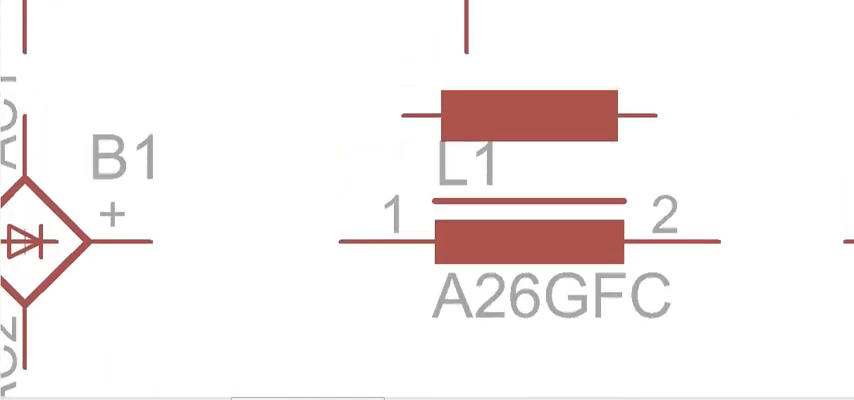
pyautogui.moveTo(497, 116)
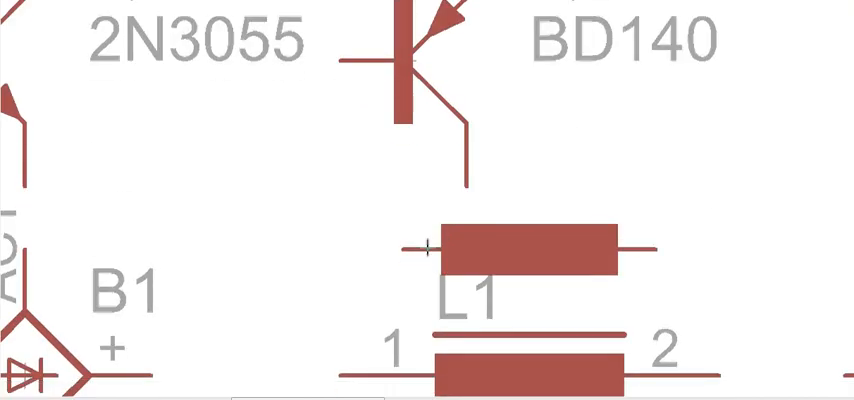
pyautogui.moveTo(508, 223)
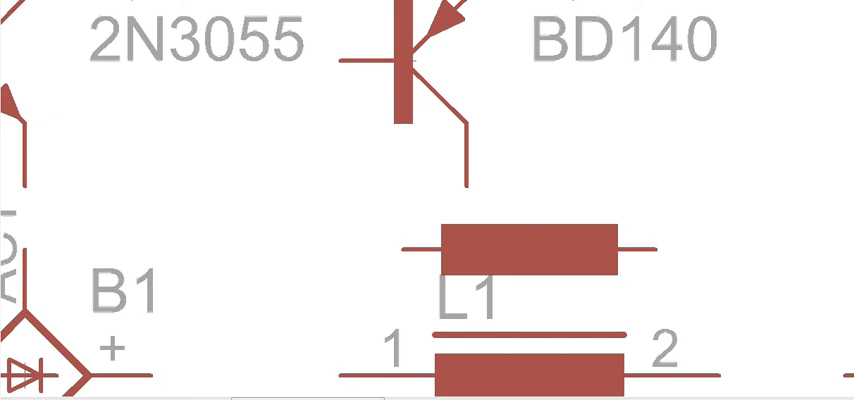
pyautogui.scroll(-3)
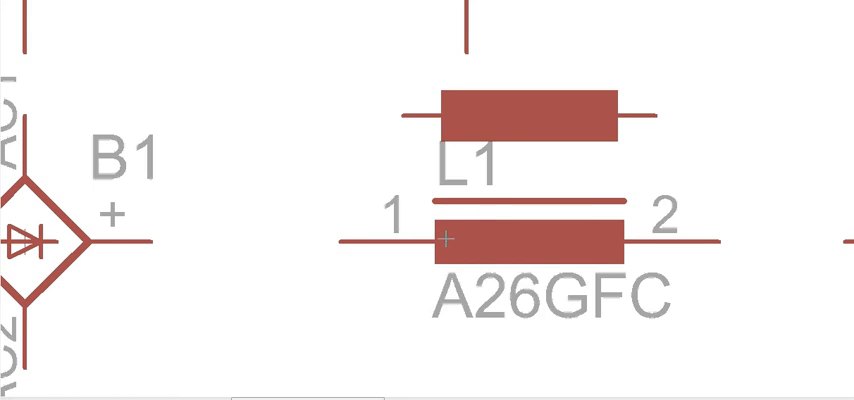
pyautogui.moveTo(615, 210)
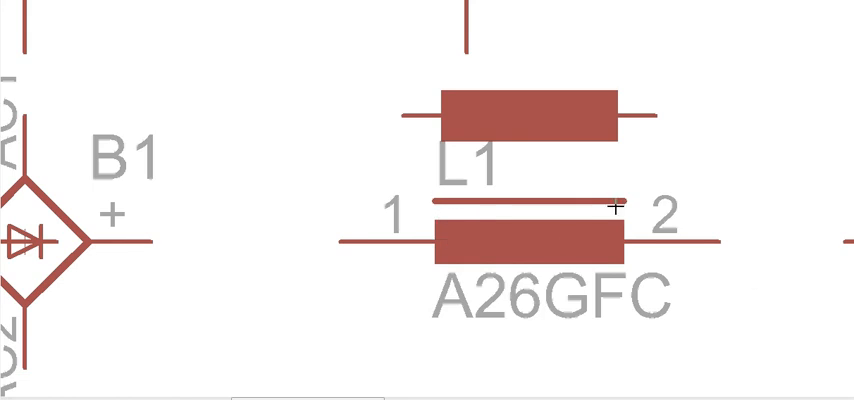
pyautogui.moveTo(508, 245)
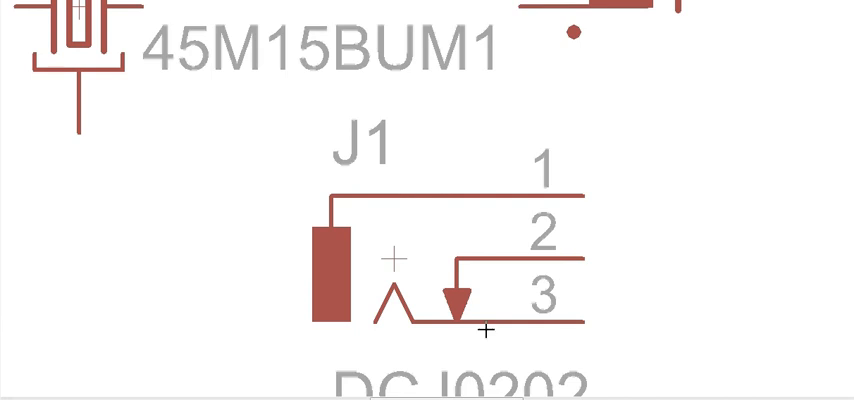
pyautogui.moveTo(483, 328)
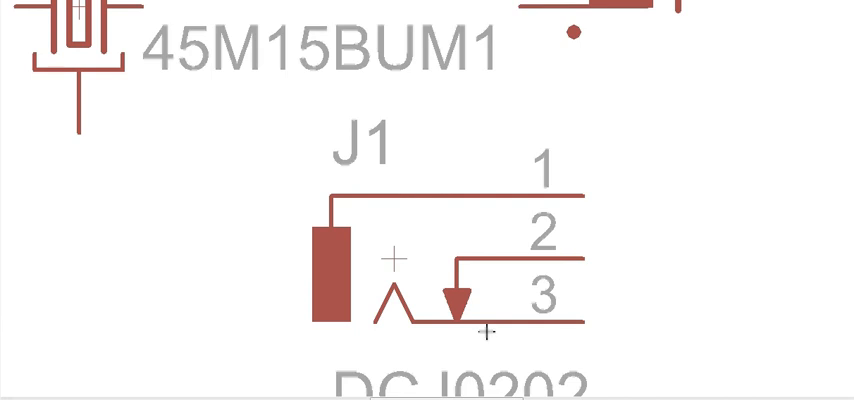
pyautogui.moveTo(680, 255)
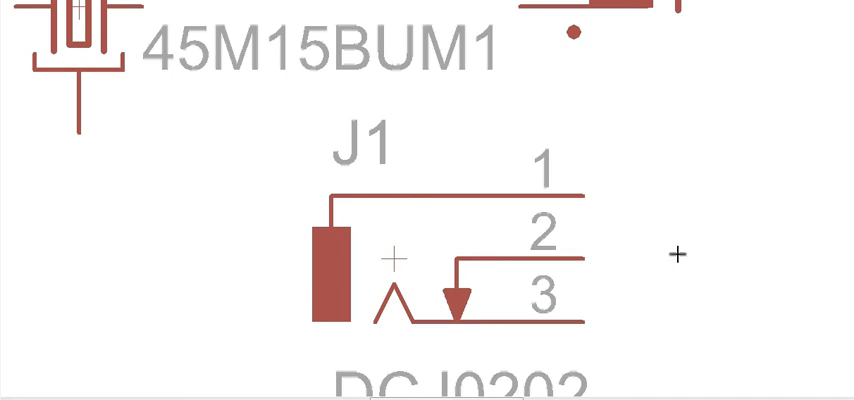
pyautogui.moveTo(572, 206)
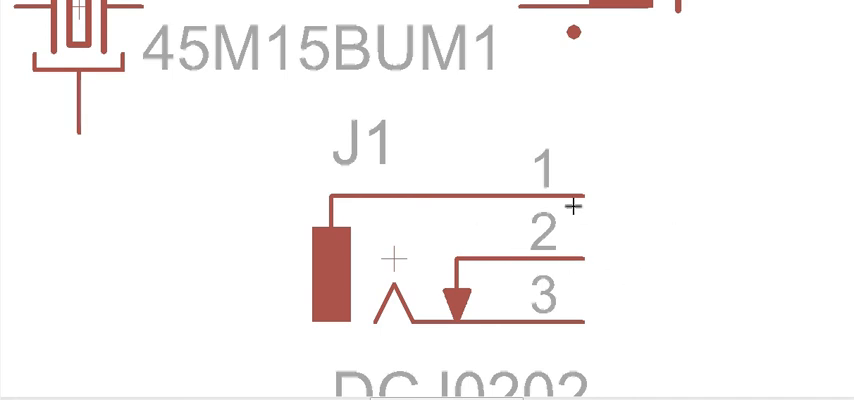
pyautogui.moveTo(445, 273)
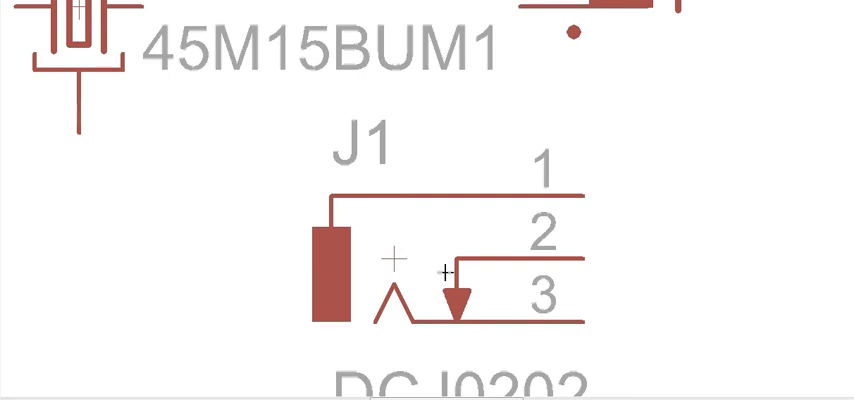
pyautogui.scroll(-3)
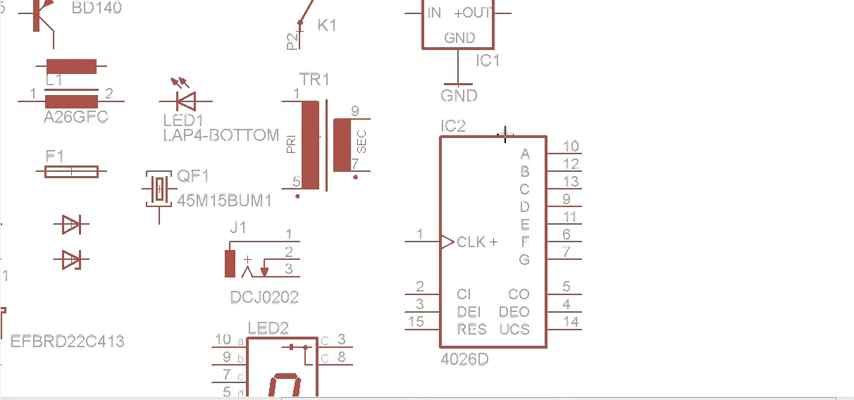
pyautogui.moveTo(487, 155)
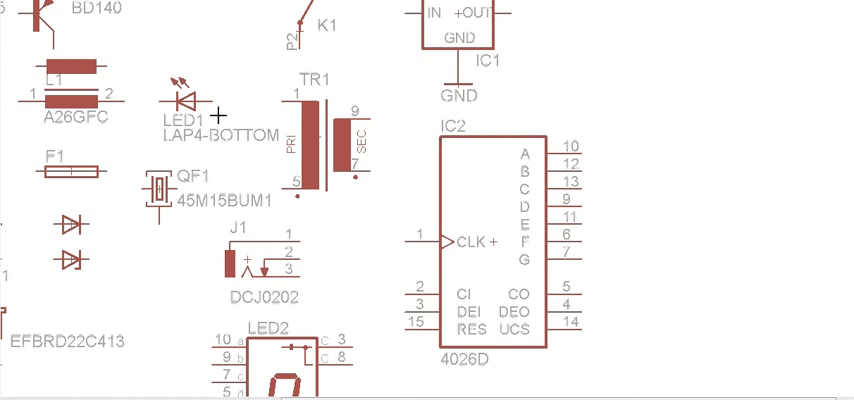
pyautogui.rightClick(490, 210)
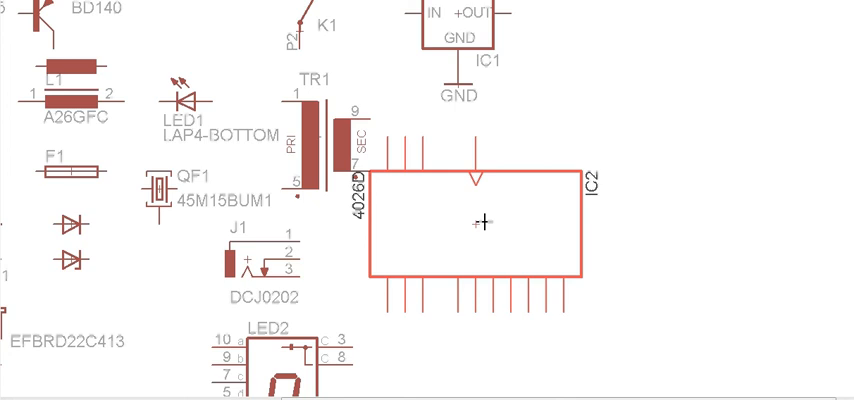
pyautogui.moveTo(480, 220); pyautogui.dragTo(535, 245)
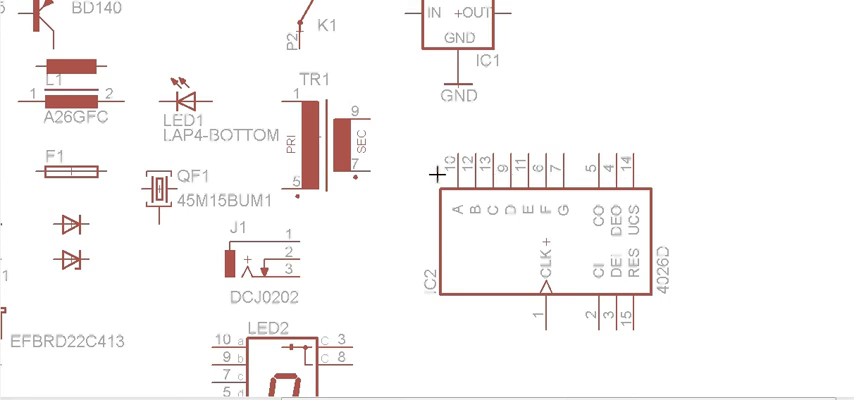
pyautogui.moveTo(536, 251)
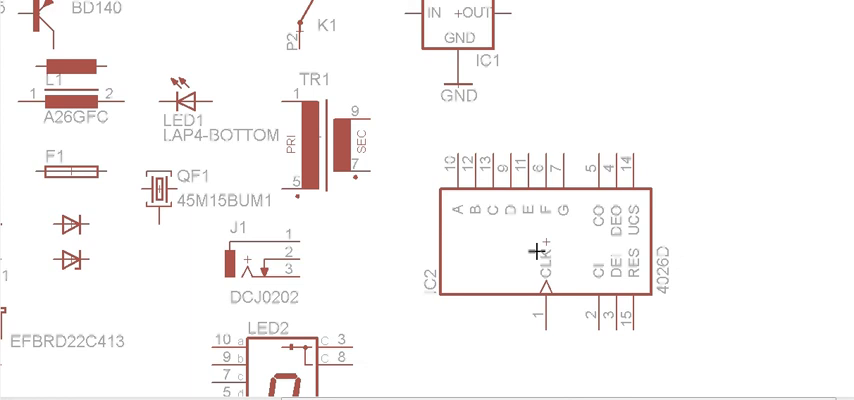
pyautogui.moveTo(521, 252)
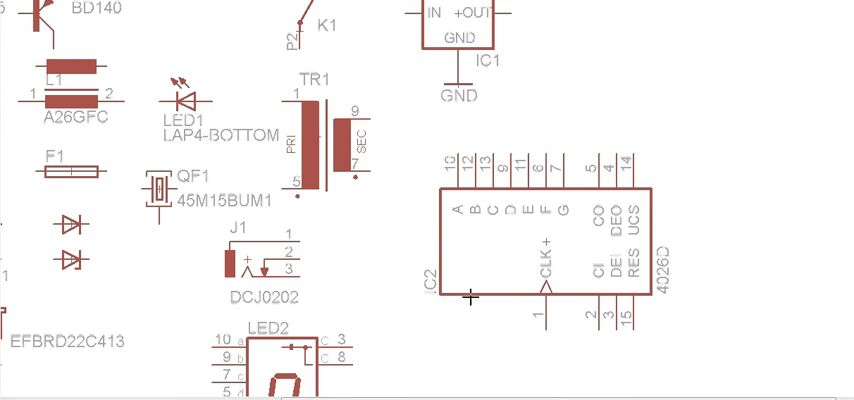
pyautogui.moveTo(518, 222)
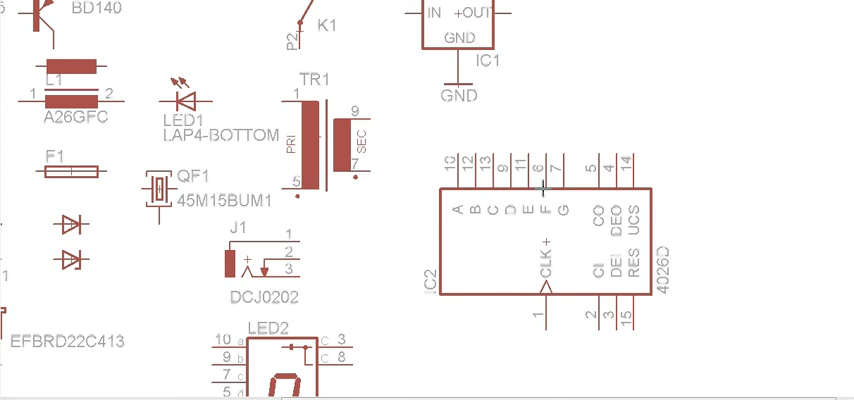
pyautogui.moveTo(485, 210)
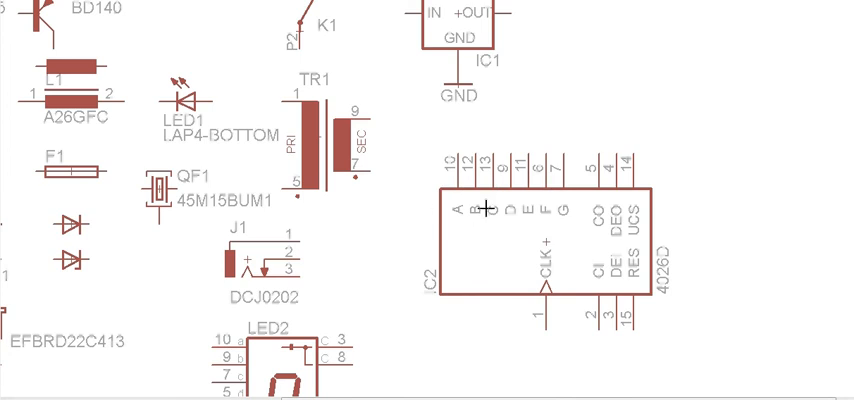
pyautogui.moveTo(535, 225)
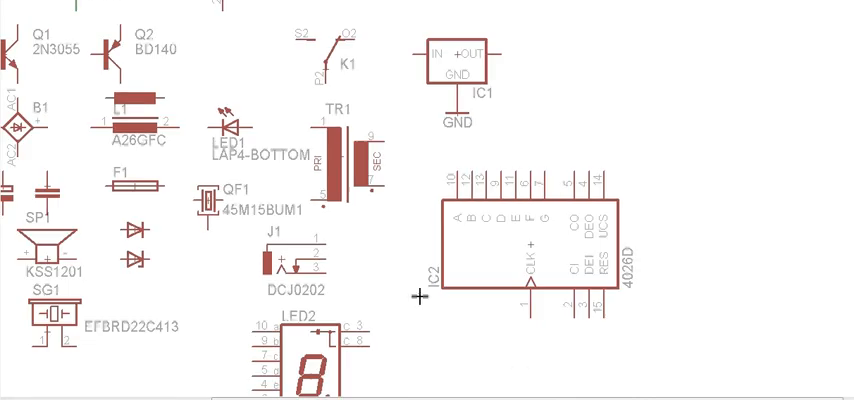
pyautogui.scroll(-3)
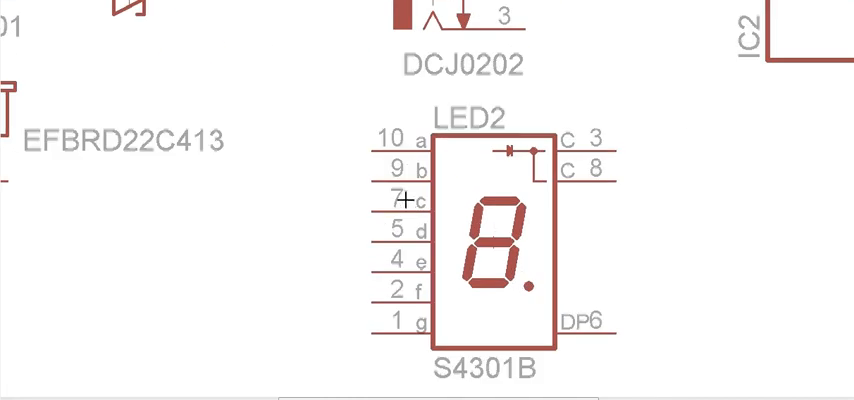
pyautogui.moveTo(483, 255)
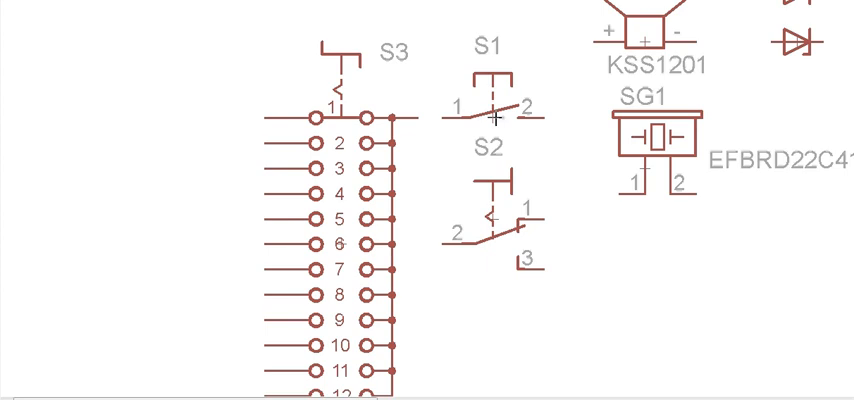
pyautogui.moveTo(523, 123)
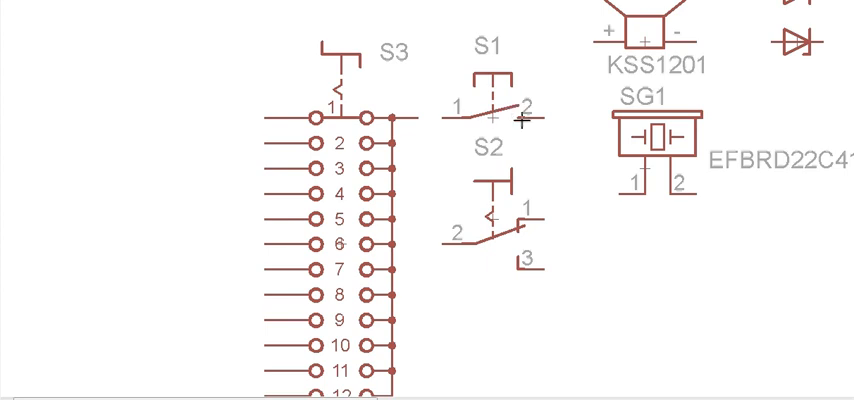
pyautogui.moveTo(463, 118)
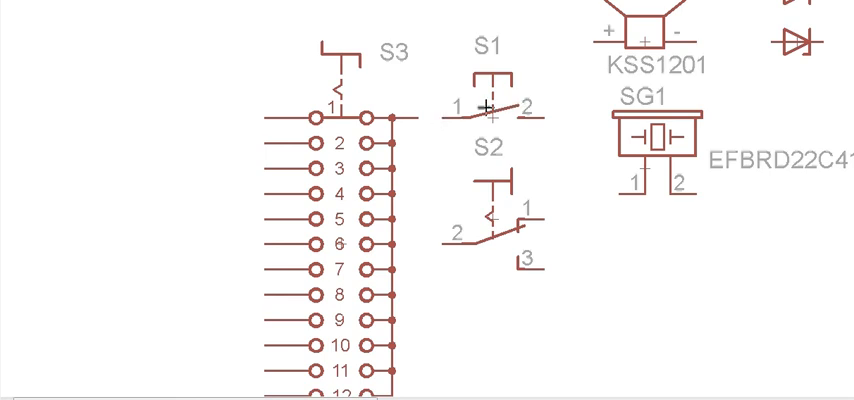
pyautogui.moveTo(513, 221)
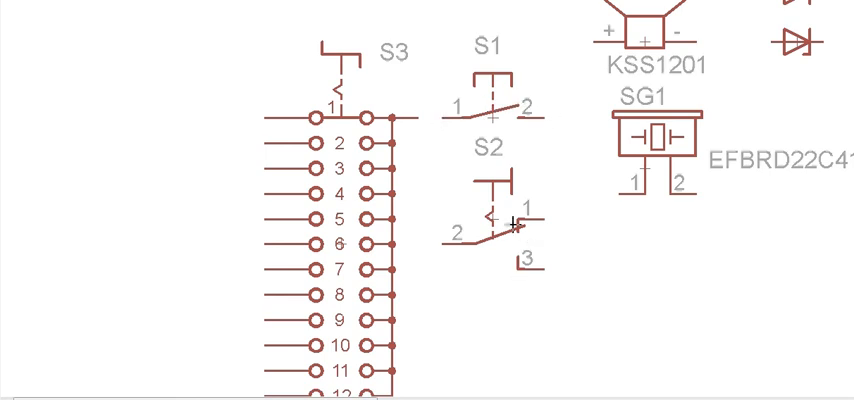
pyautogui.moveTo(505, 228)
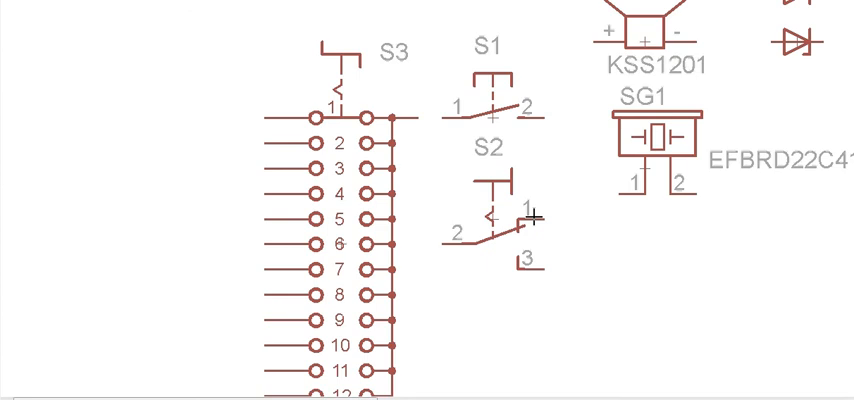
pyautogui.moveTo(533, 218)
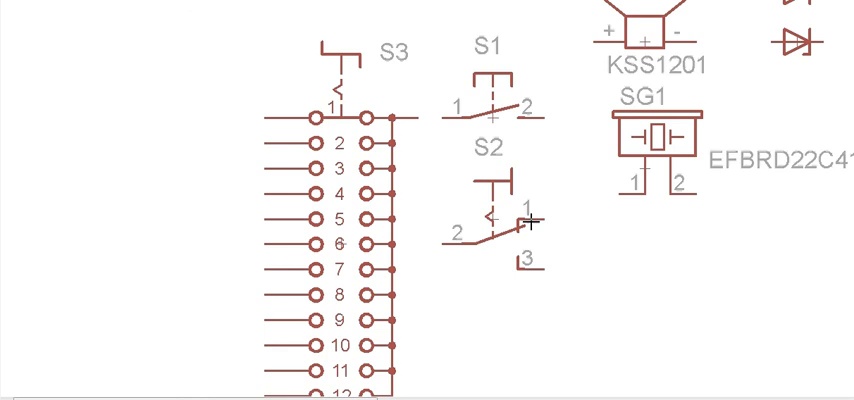
pyautogui.moveTo(521, 189)
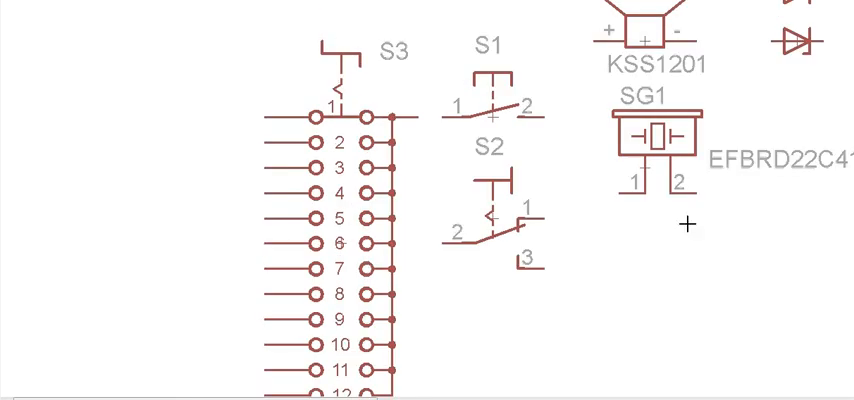
pyautogui.scroll(-3)
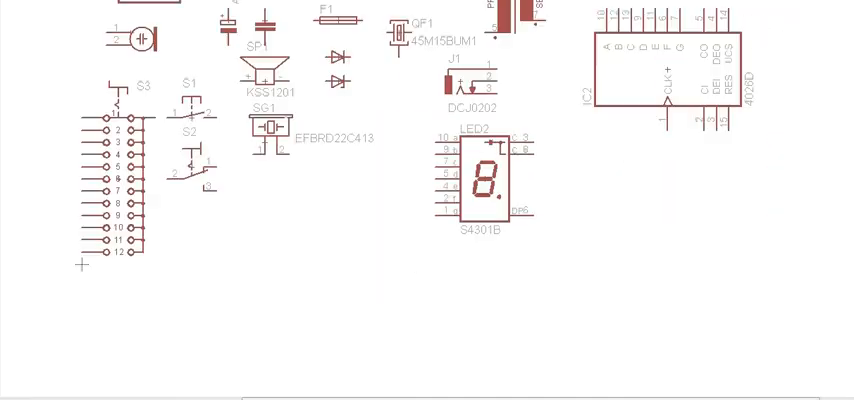
pyautogui.scroll(-3)
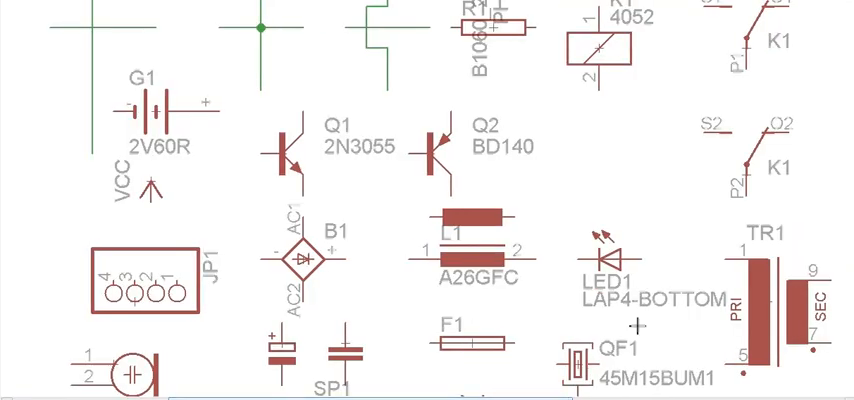
pyautogui.scroll(-3)
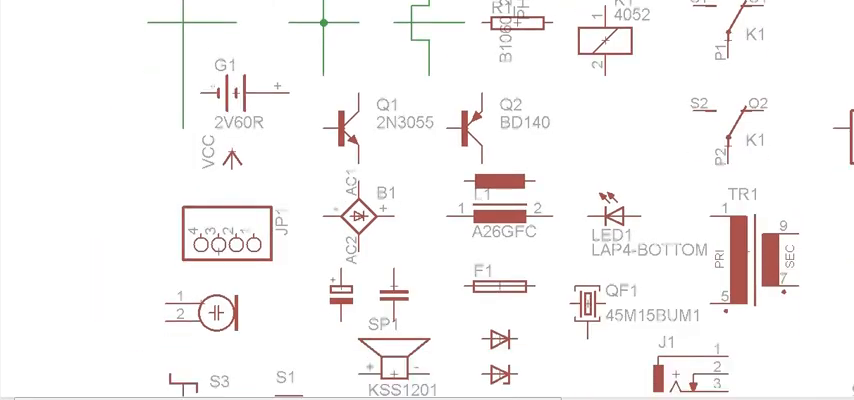
pyautogui.scroll(-3)
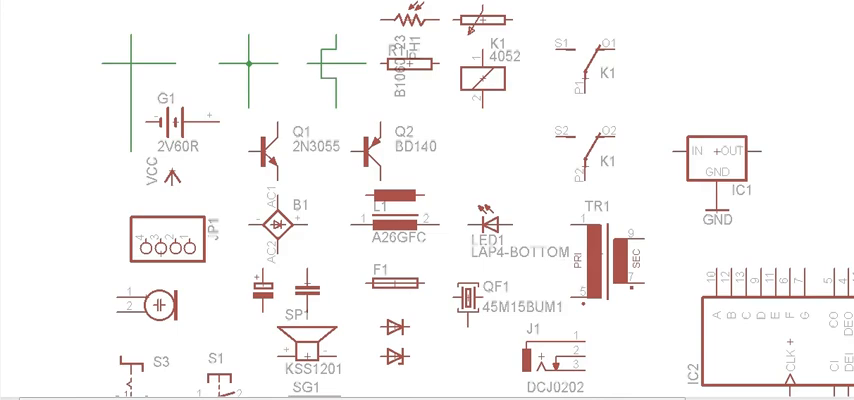
pyautogui.scroll(-3)
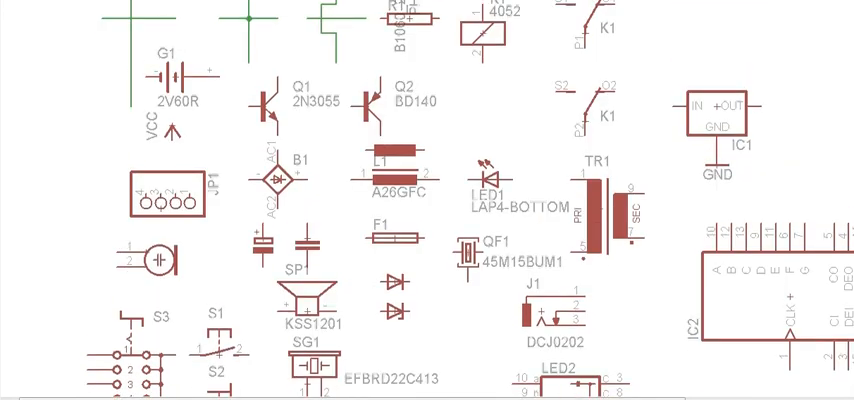